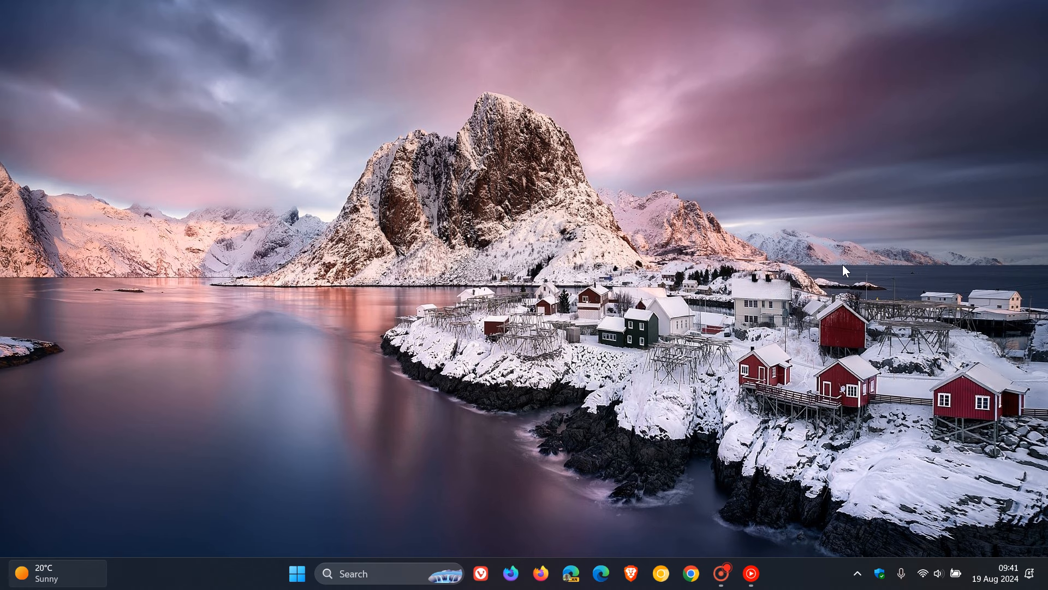
Step: Launch Settings from the pinned apps in the Start menu
click(297, 574)
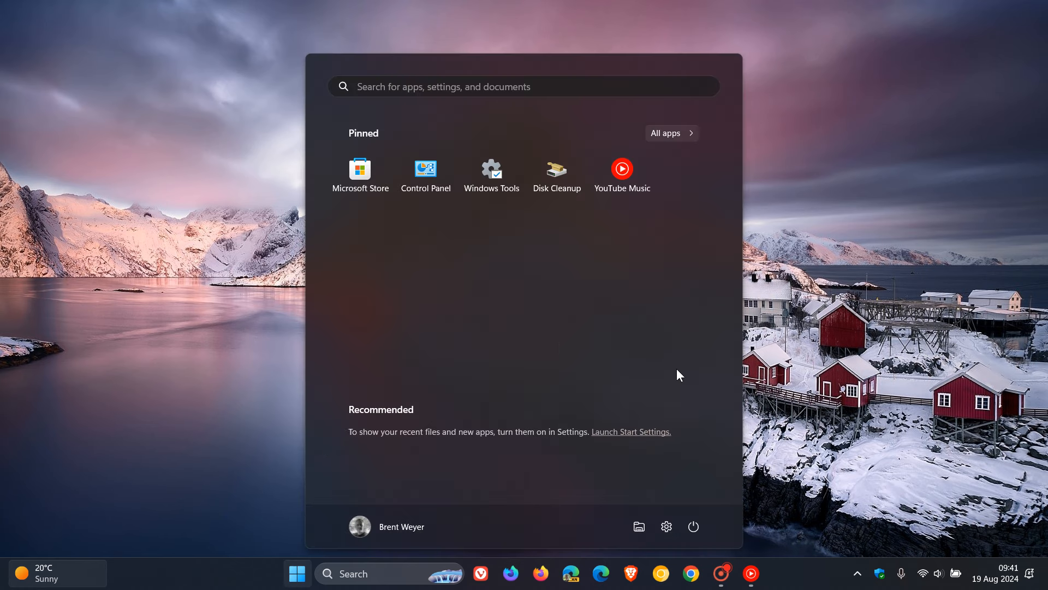
click(667, 527)
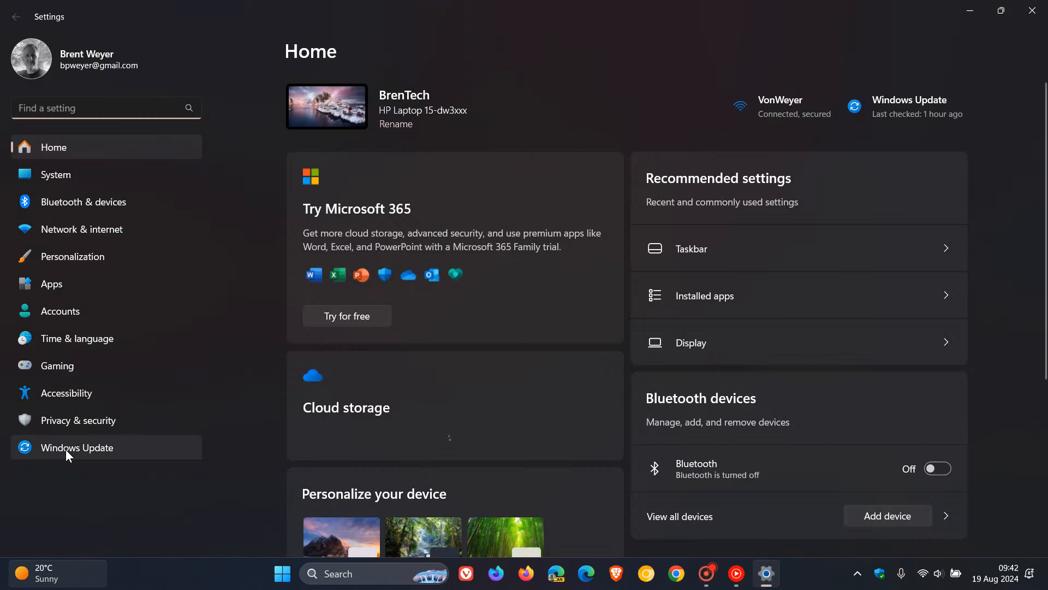
Step: Go to Windows Update to reach the update history with KB5041585 from 14 Aug 2024
click(77, 447)
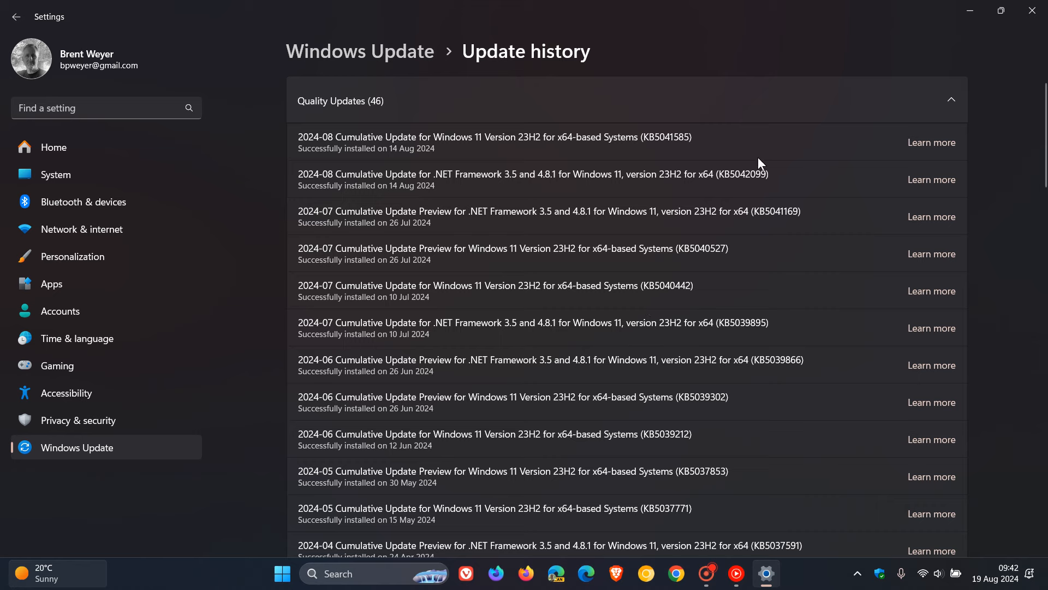
mouse_move(717, 127)
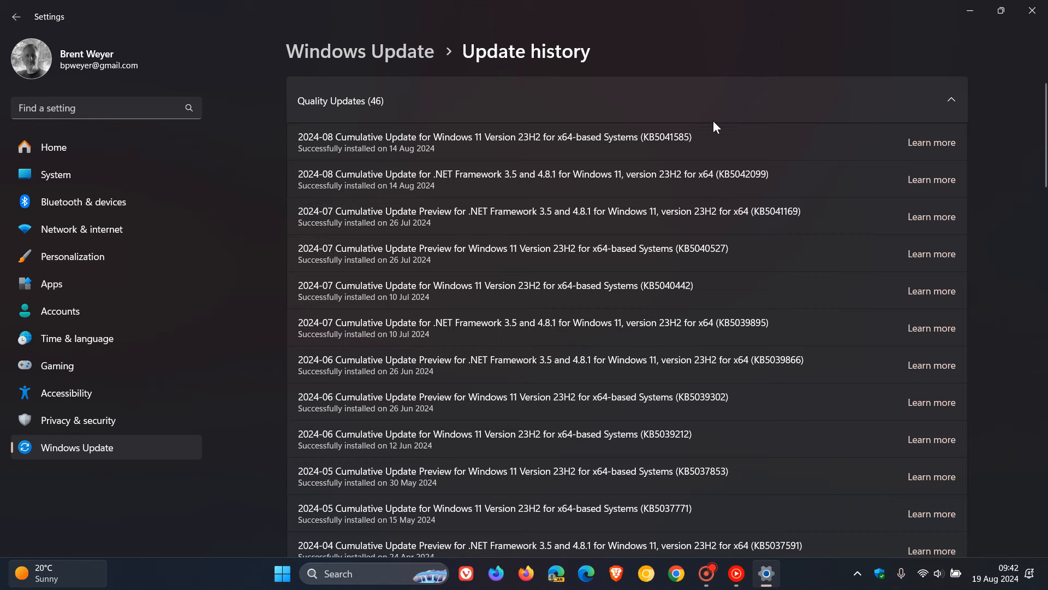
mouse_move(695, 162)
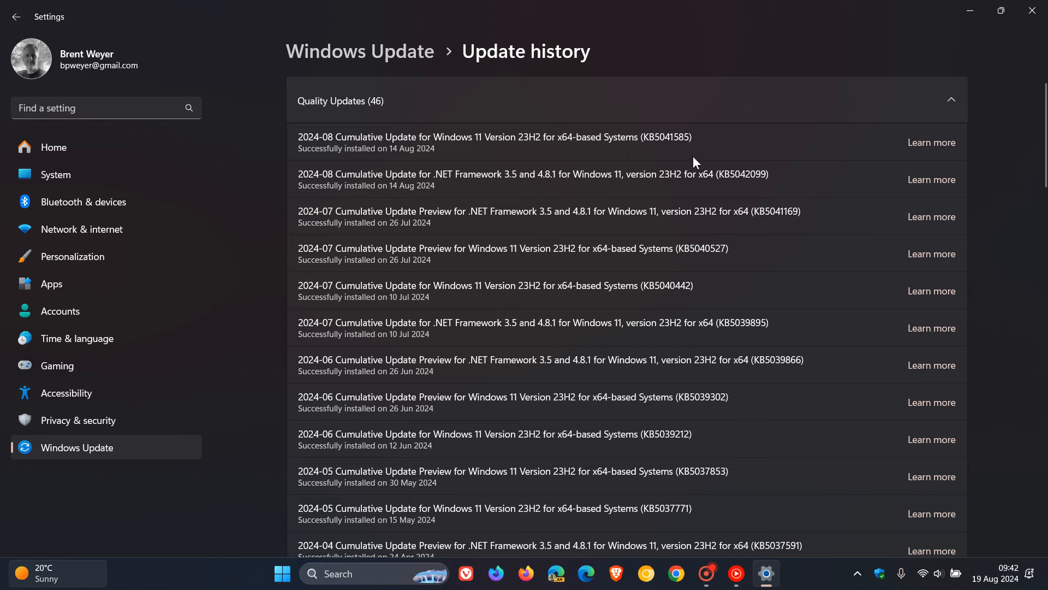
mouse_move(651, 157)
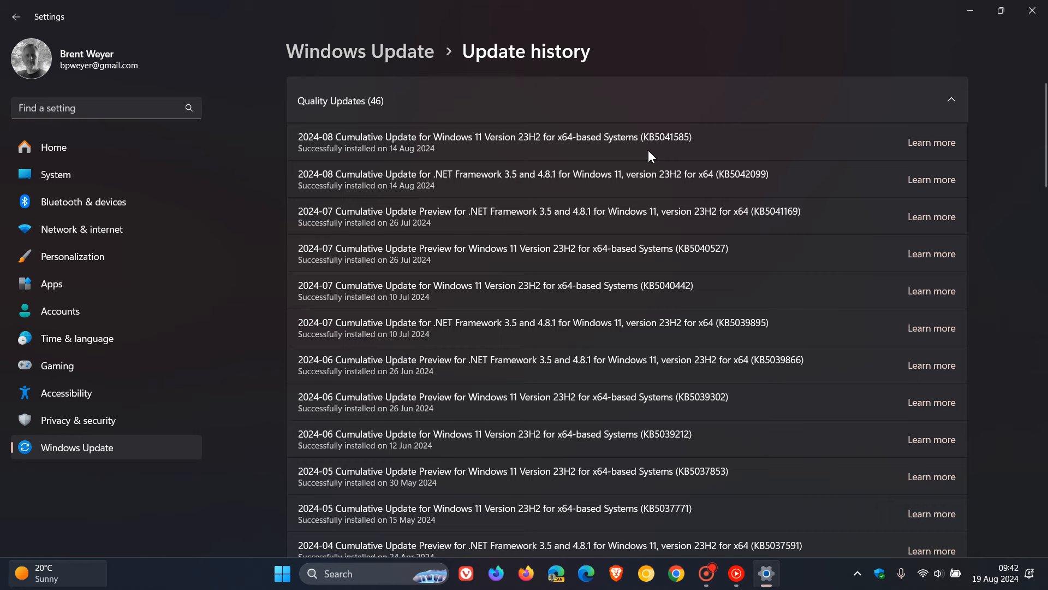
mouse_move(729, 137)
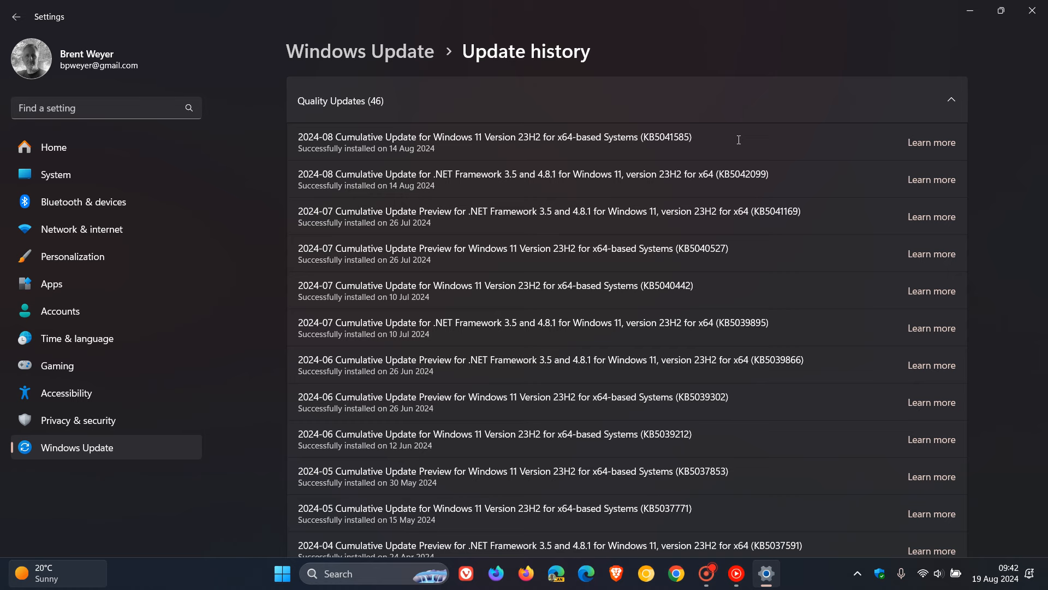
mouse_move(791, 65)
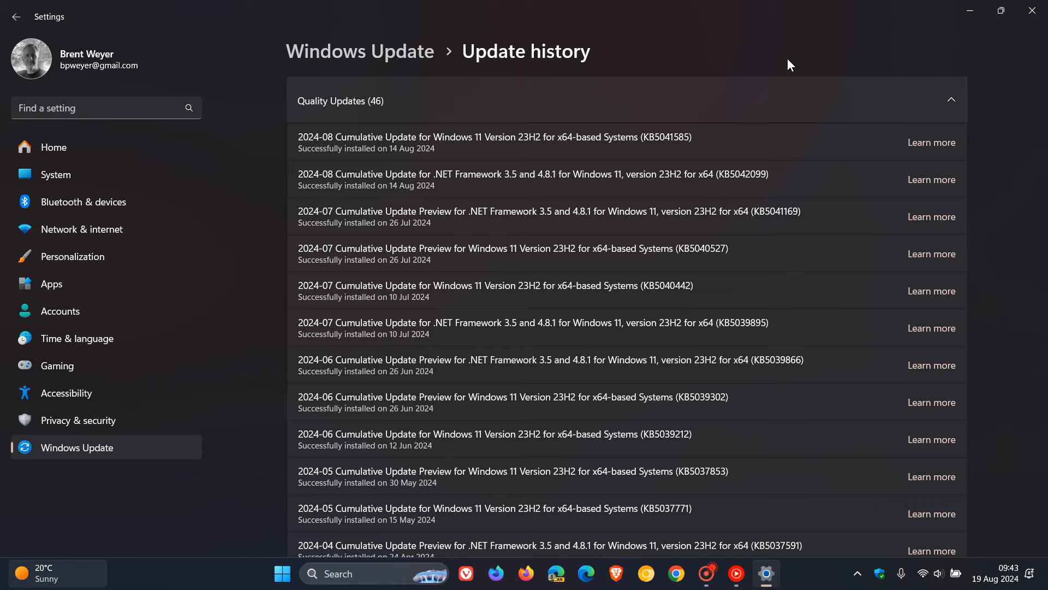
mouse_move(738, 135)
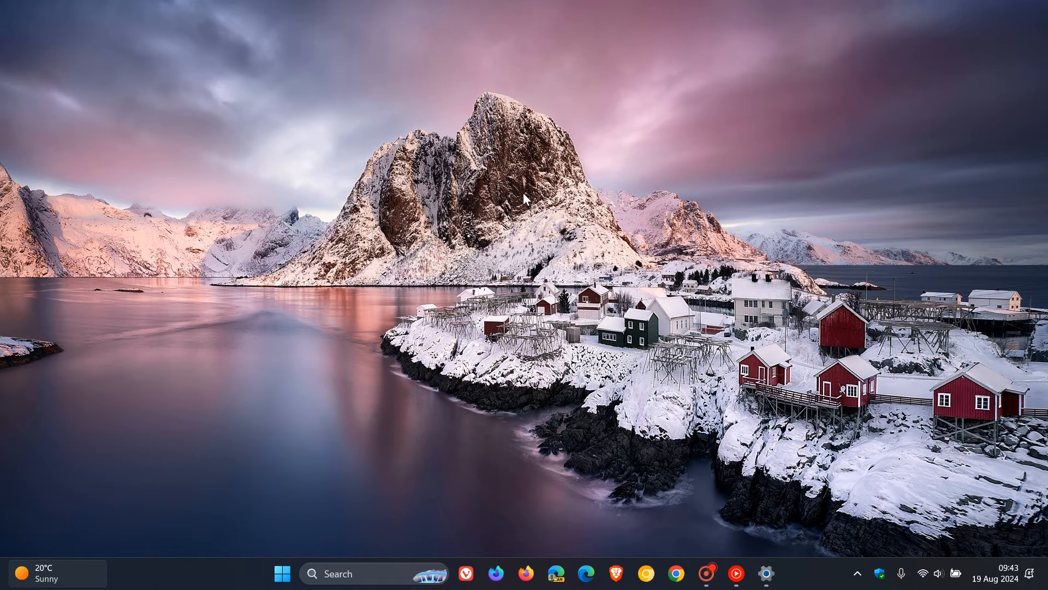
mouse_move(756, 161)
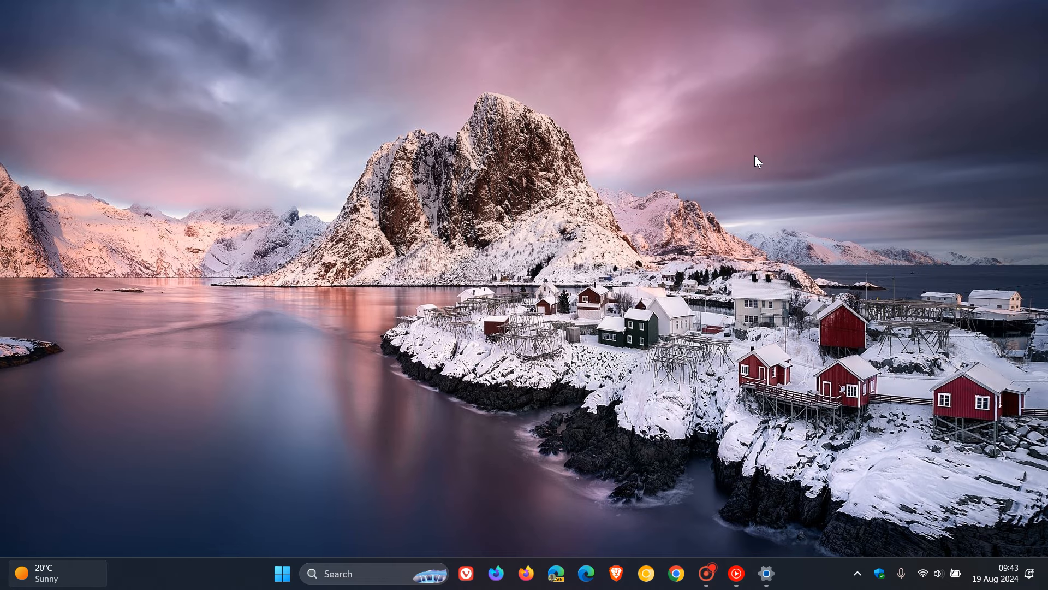
mouse_move(751, 554)
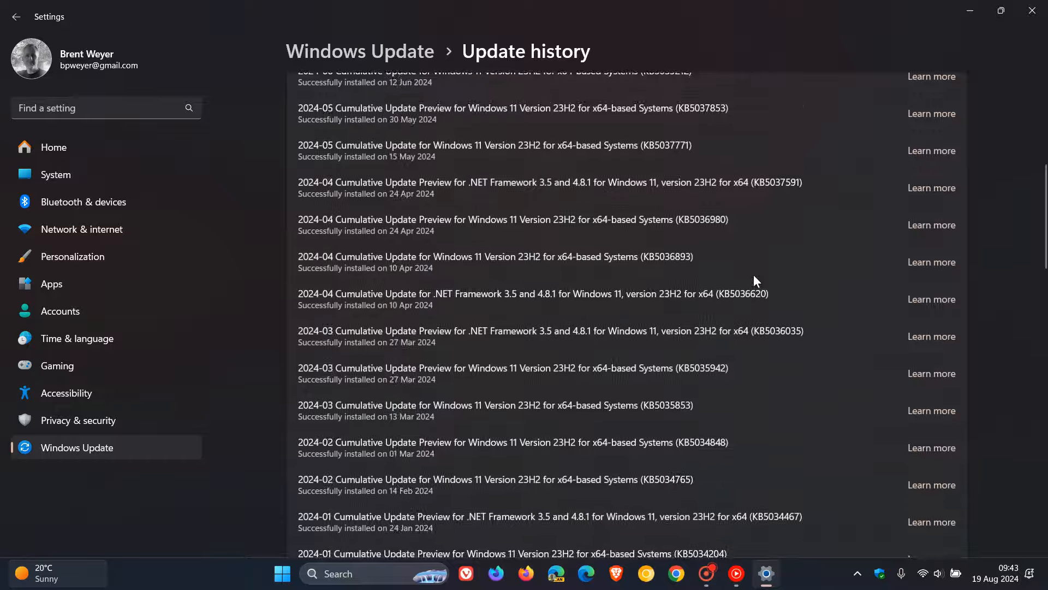
Step: Scroll to Related settings, then go back to the main Windows Update page
scroll(down, 3)
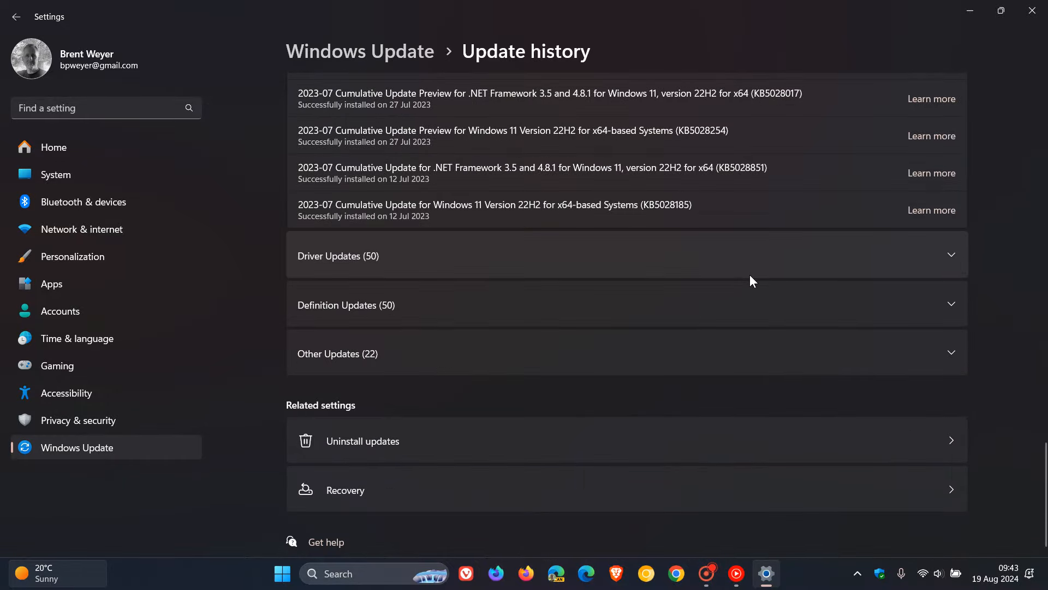
mouse_move(644, 443)
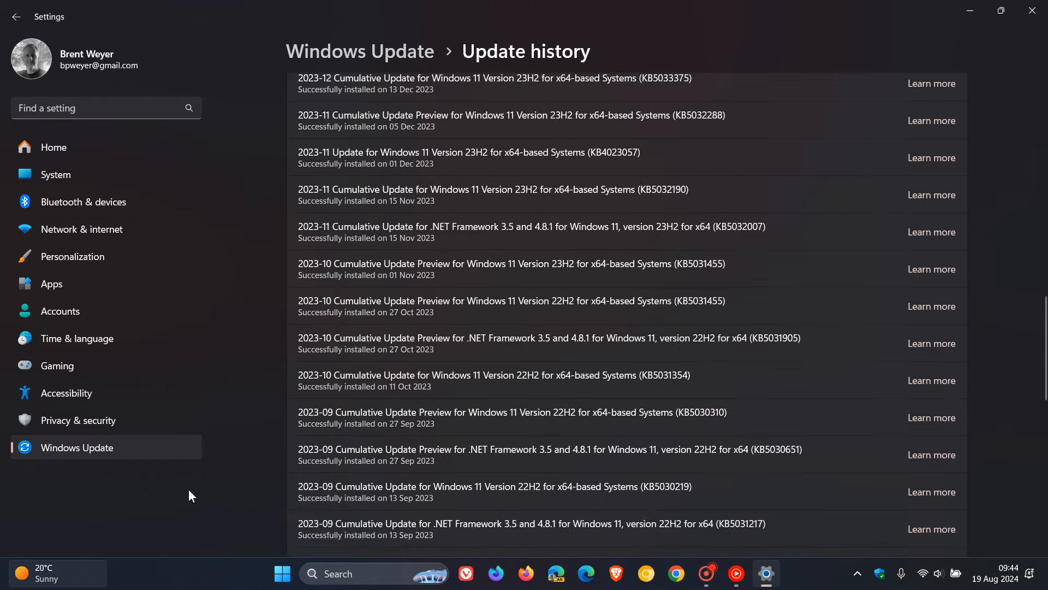
click(15, 16)
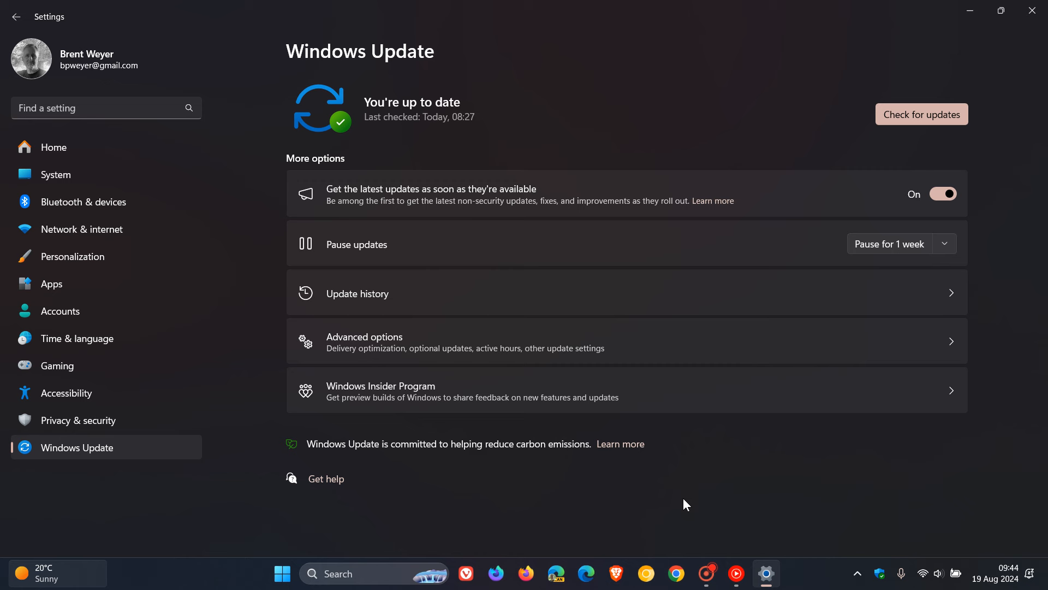
mouse_move(716, 477)
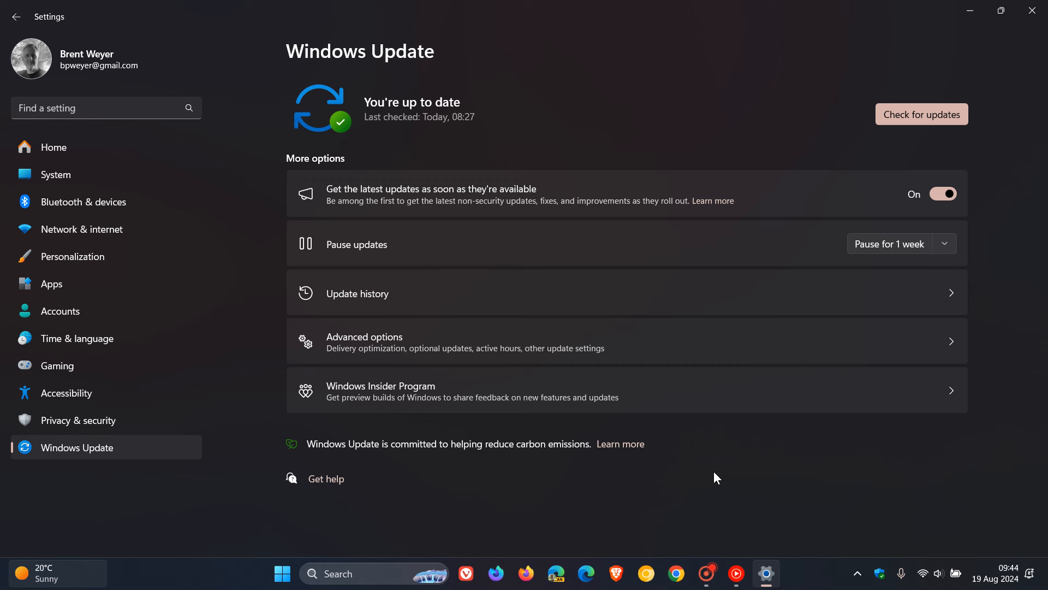
mouse_move(944, 248)
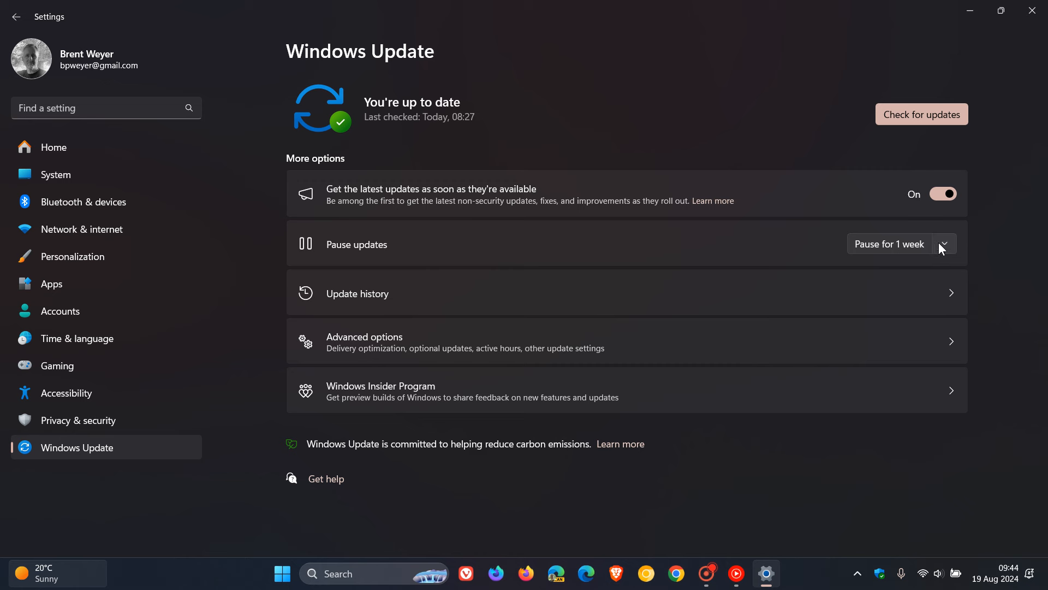
Step: Show the Pause updates dropdown's one-to-five-week durations without applying a pause
click(943, 243)
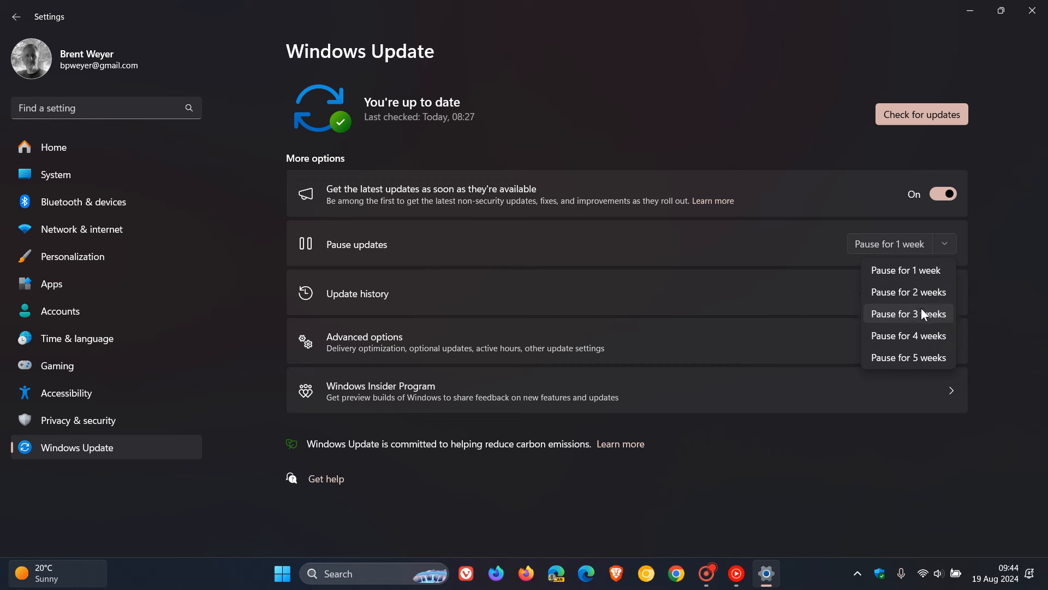
mouse_move(992, 298)
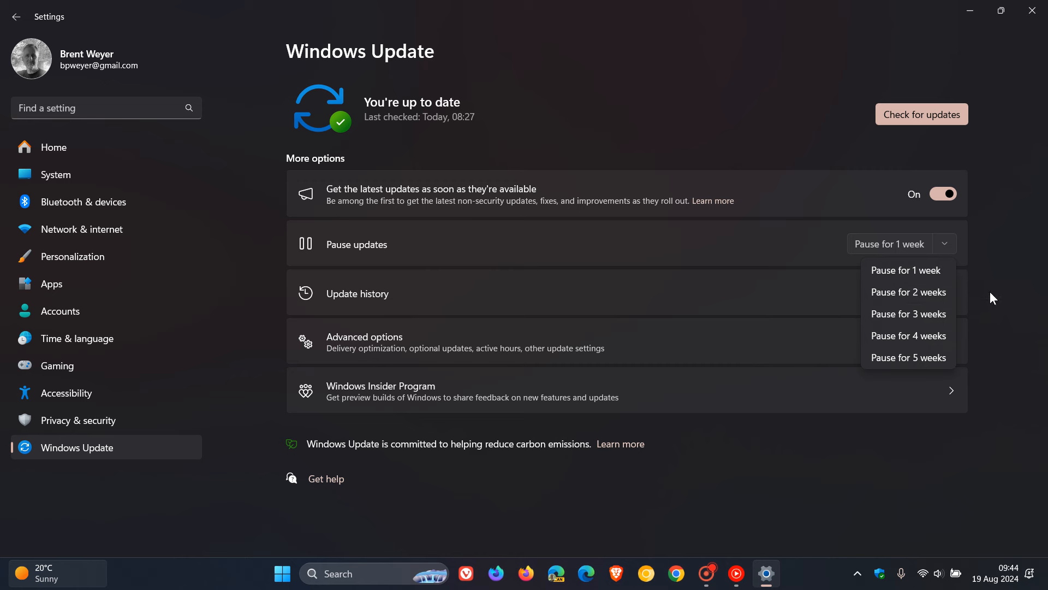
mouse_move(997, 299)
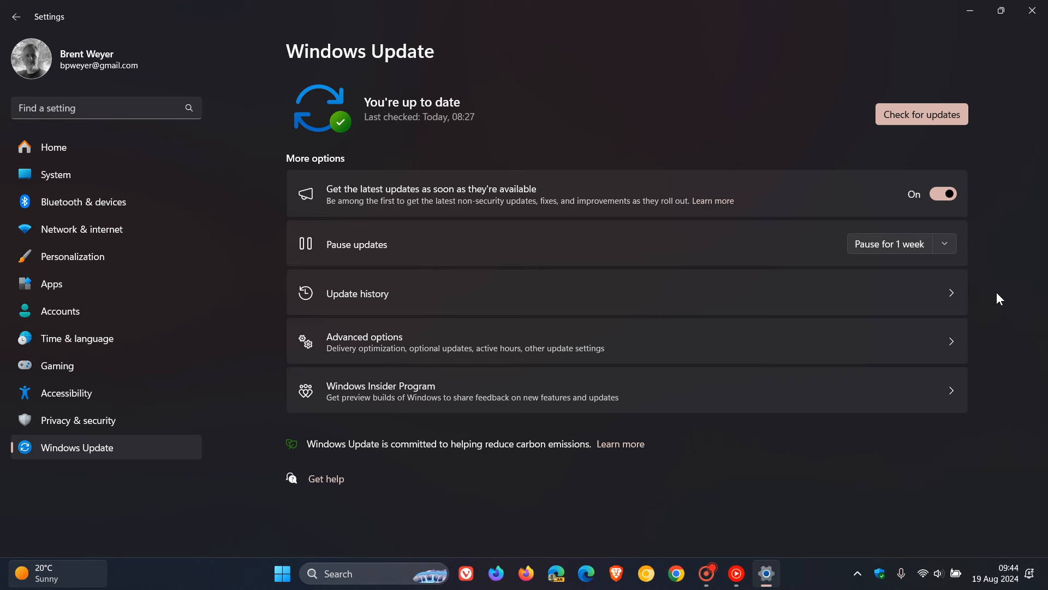
mouse_move(586, 164)
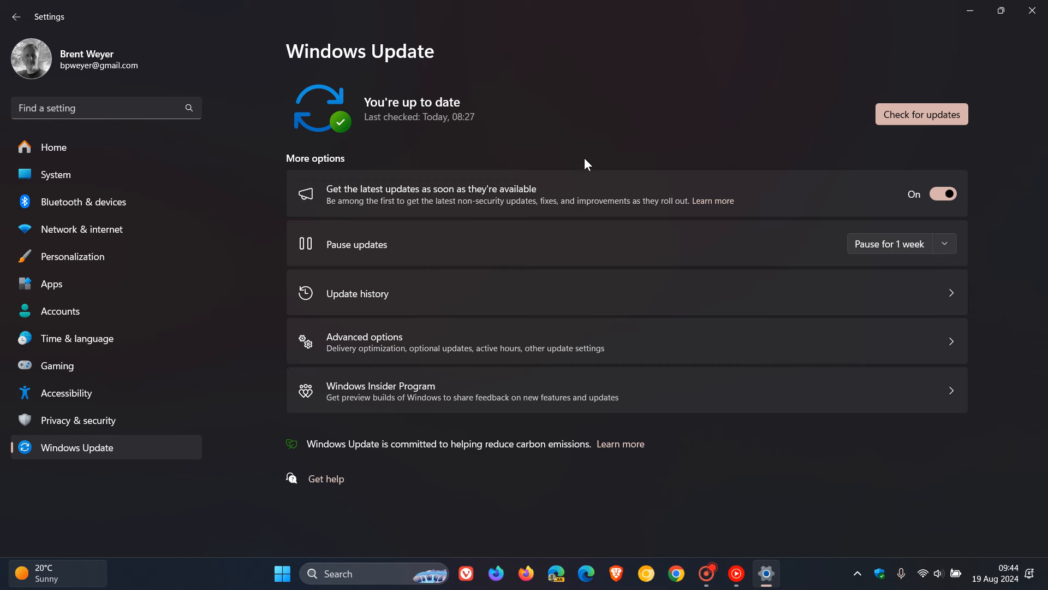
mouse_move(682, 116)
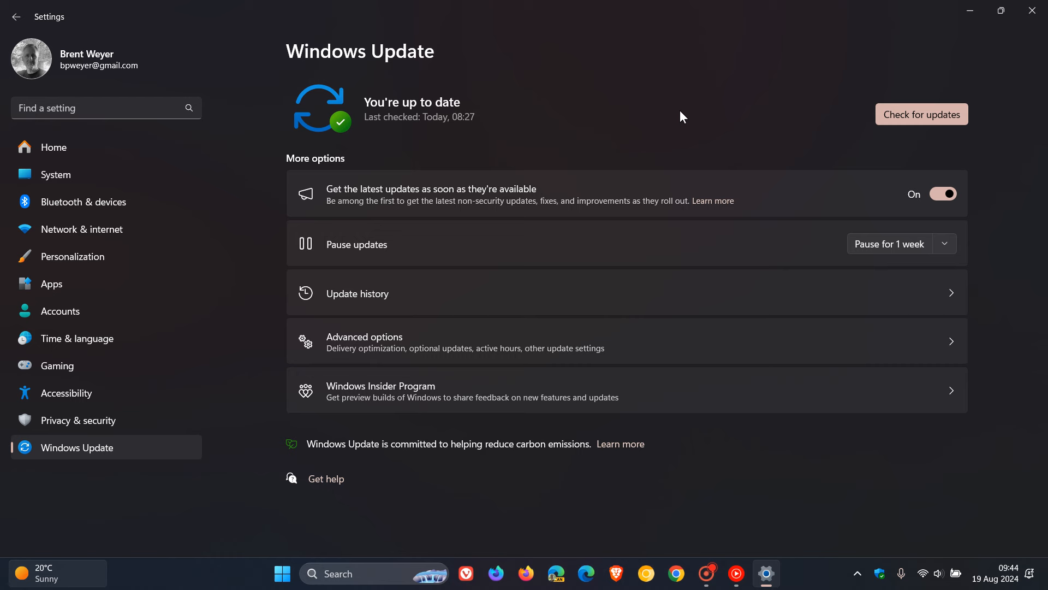
click(943, 243)
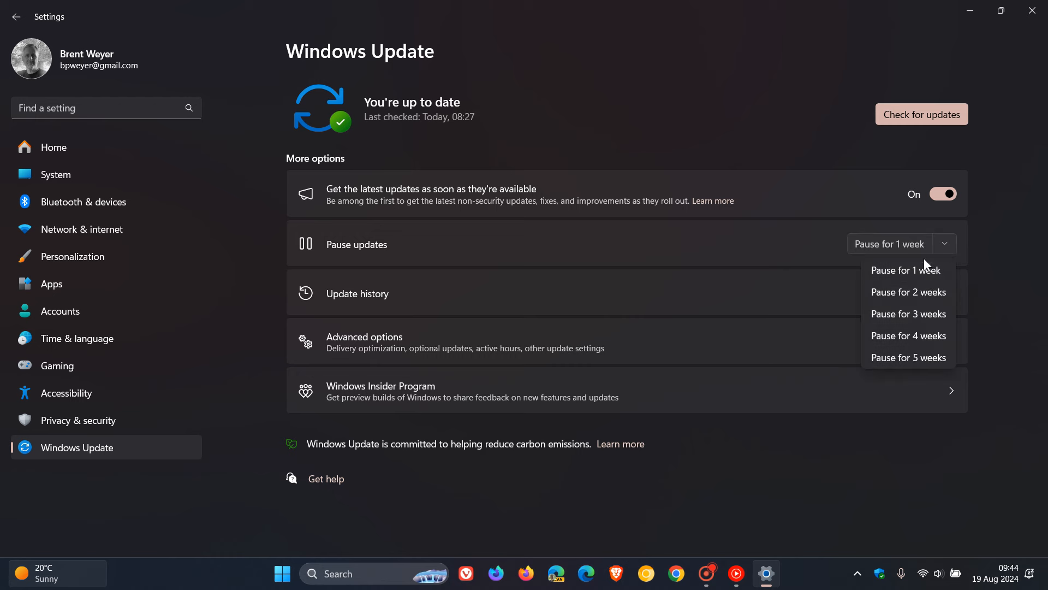
mouse_move(1006, 288)
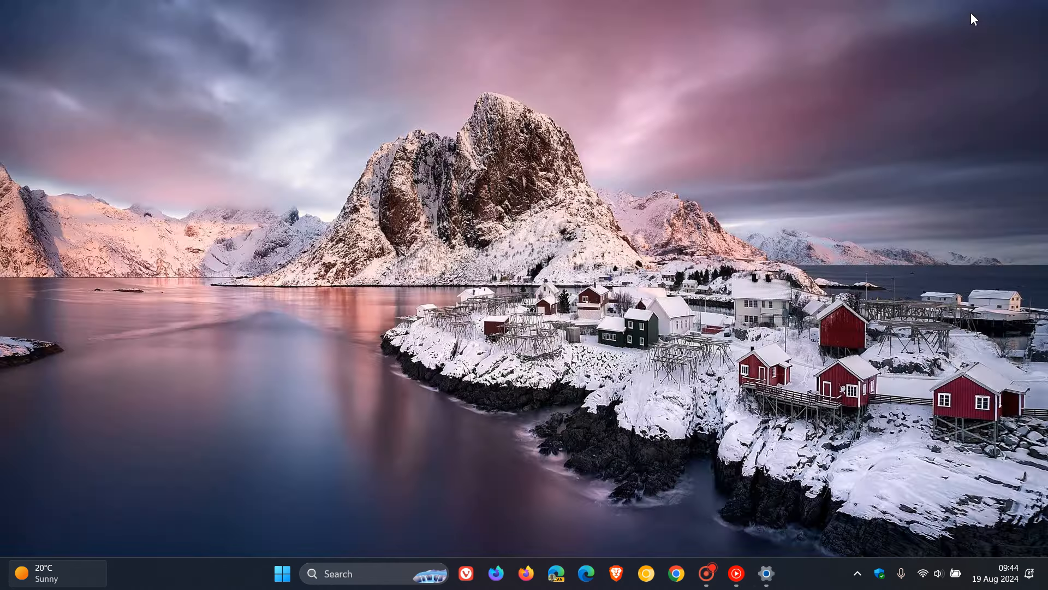
mouse_move(714, 182)
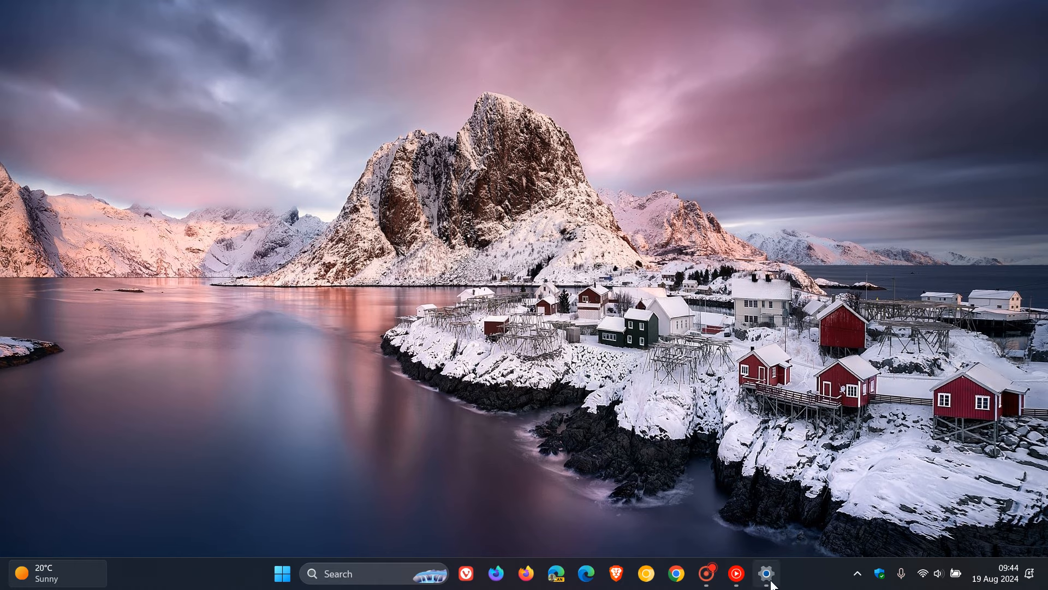
Step: Restore the minimized Settings window from its taskbar icon
click(766, 574)
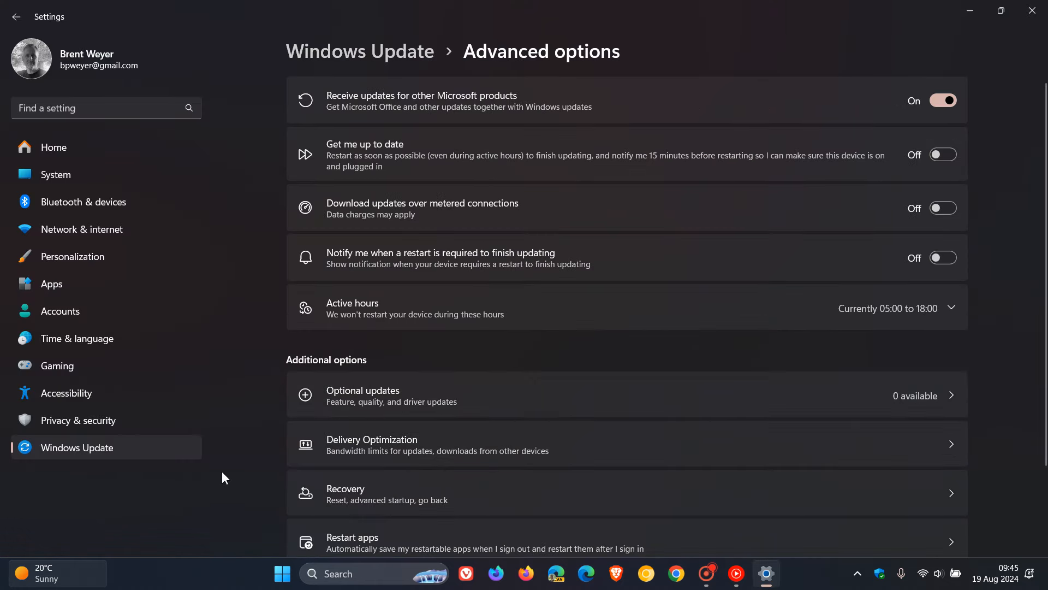
Step: Revisit the update history showing KB5041585 at the top, then minimize Settings
click(16, 17)
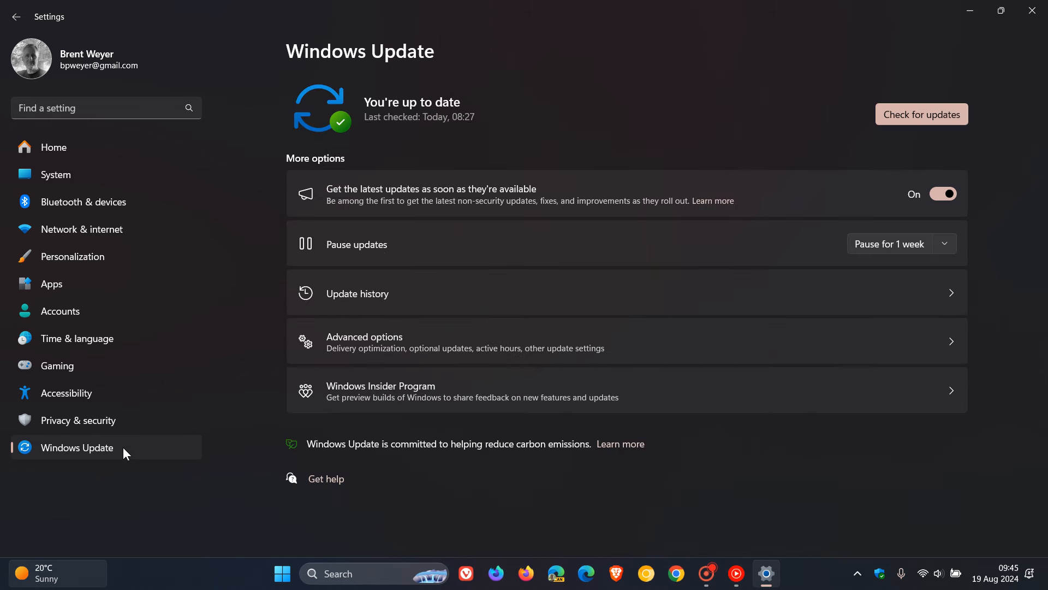
click(357, 294)
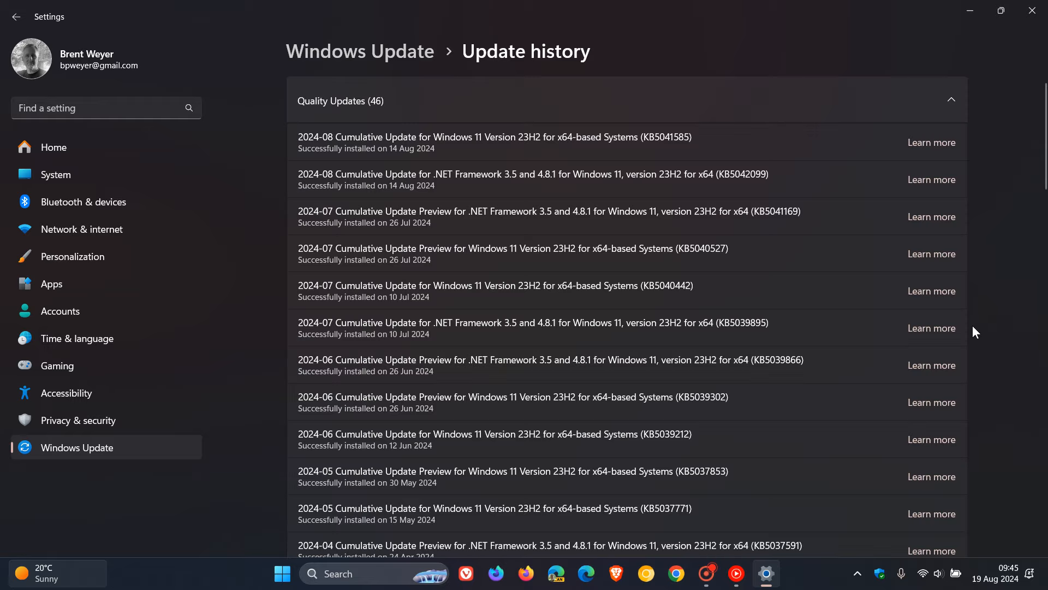
mouse_move(708, 114)
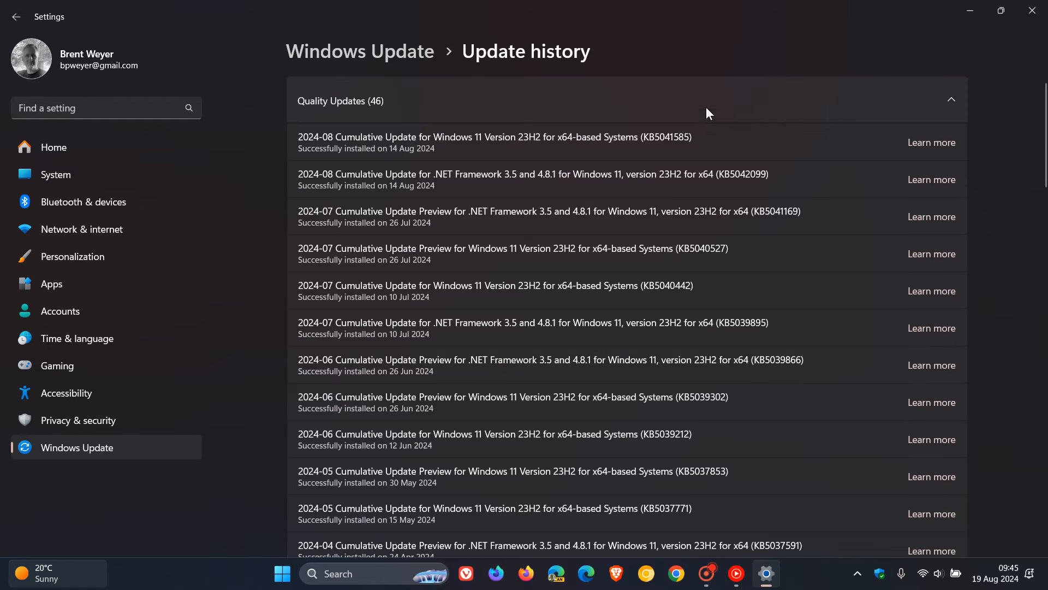
mouse_move(704, 131)
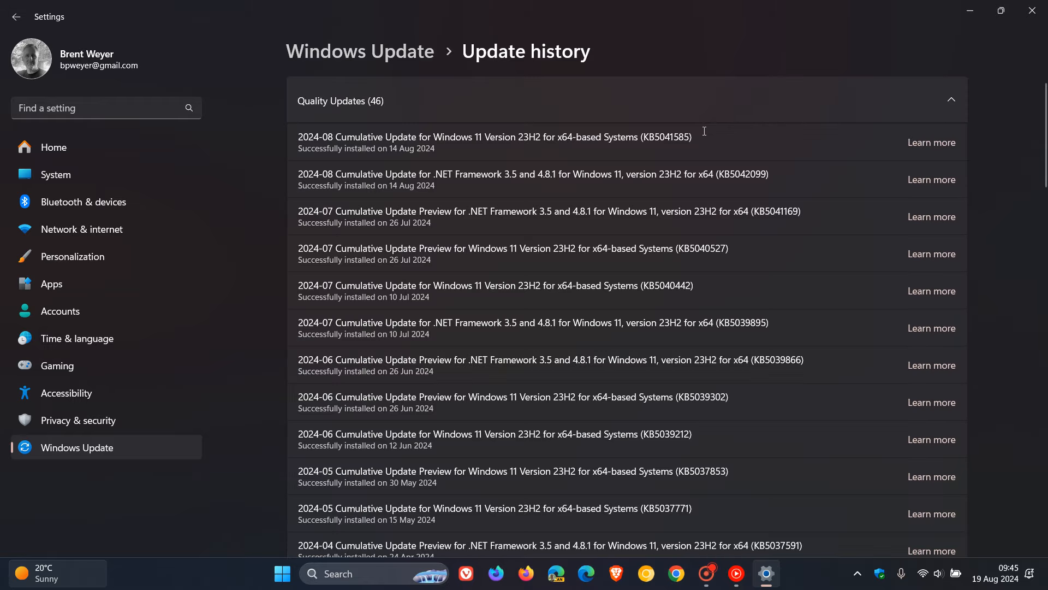
mouse_move(730, 139)
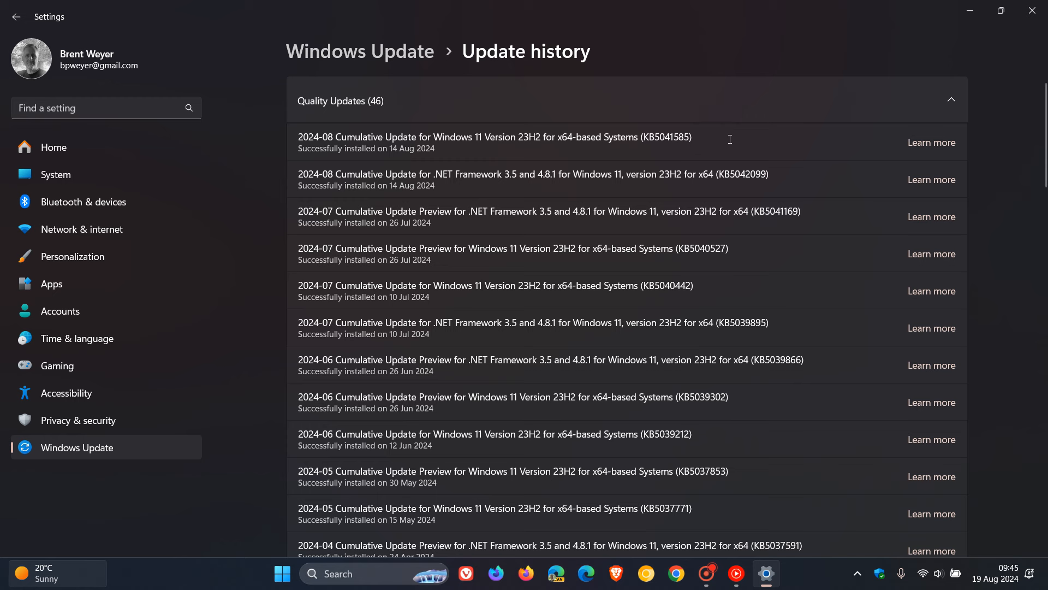
mouse_move(911, 32)
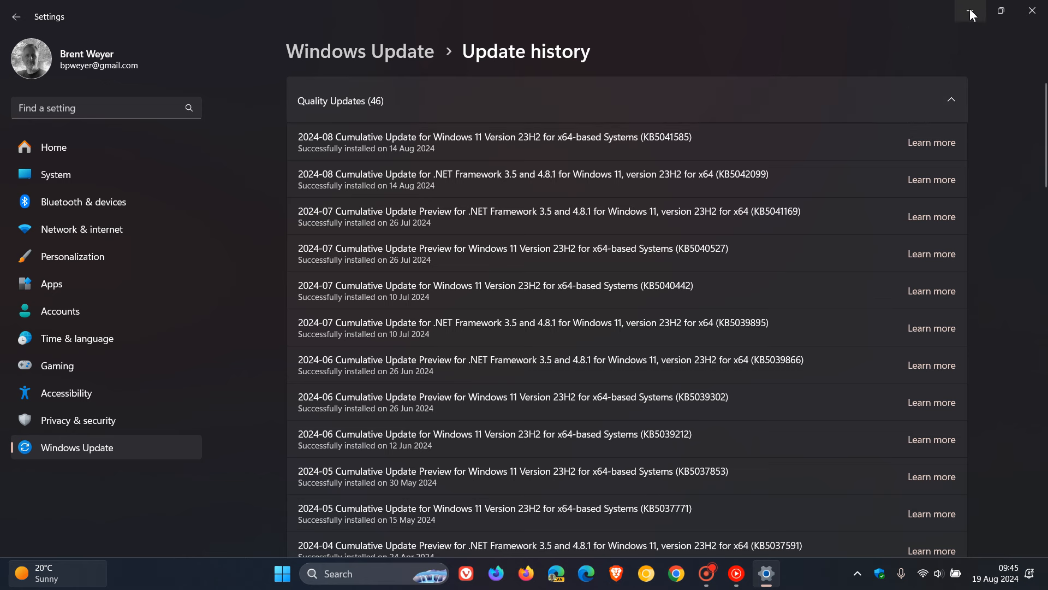
mouse_move(970, 12)
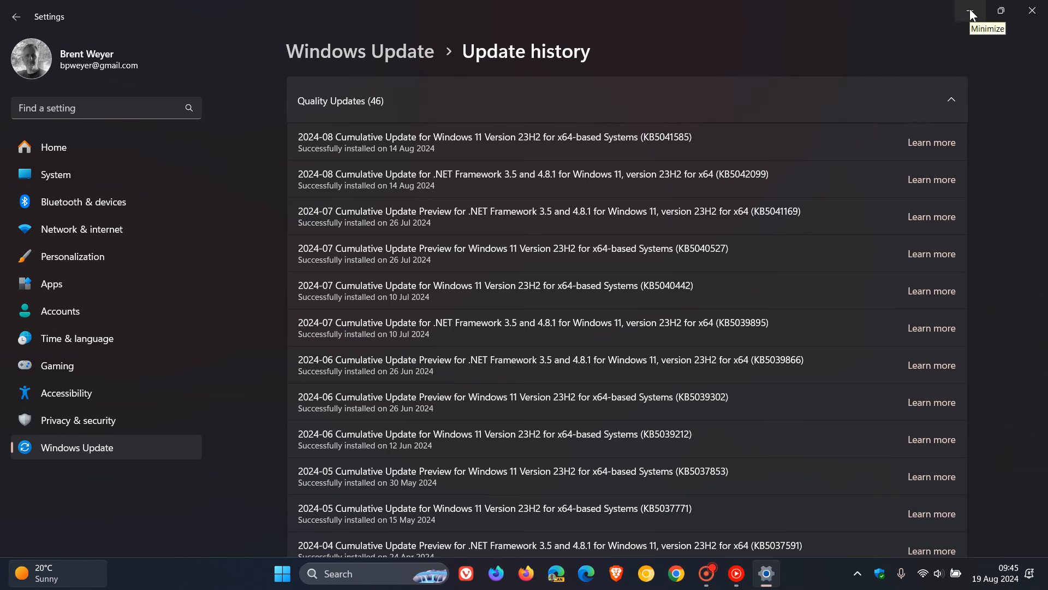
click(971, 12)
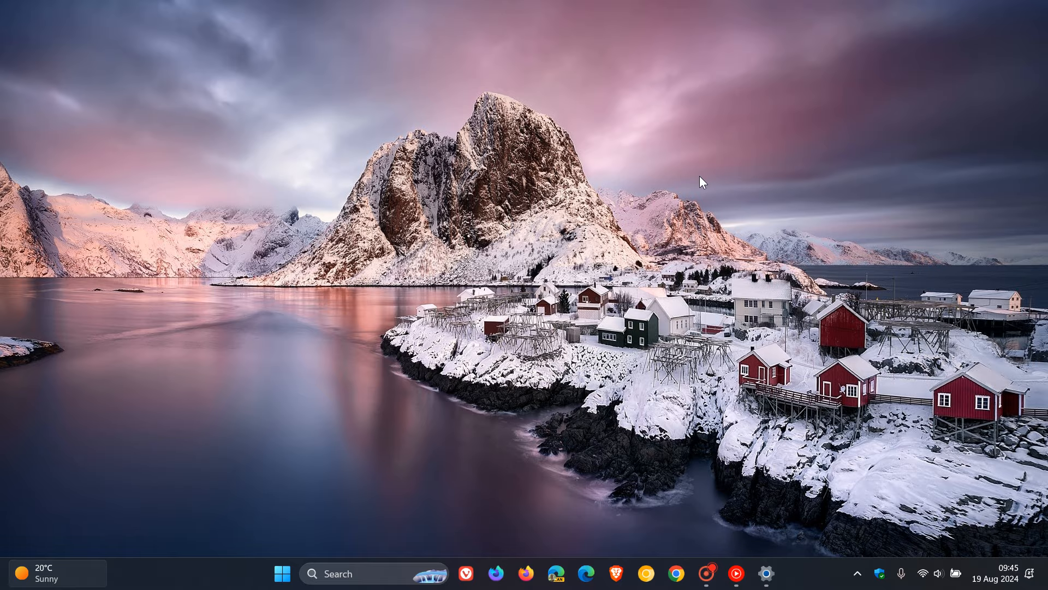
mouse_move(706, 184)
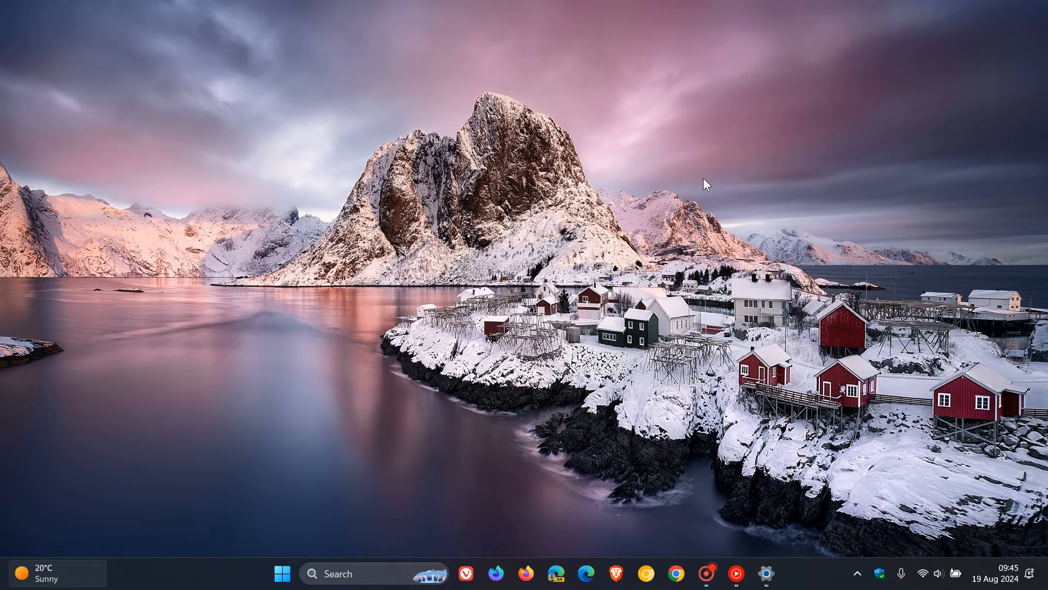